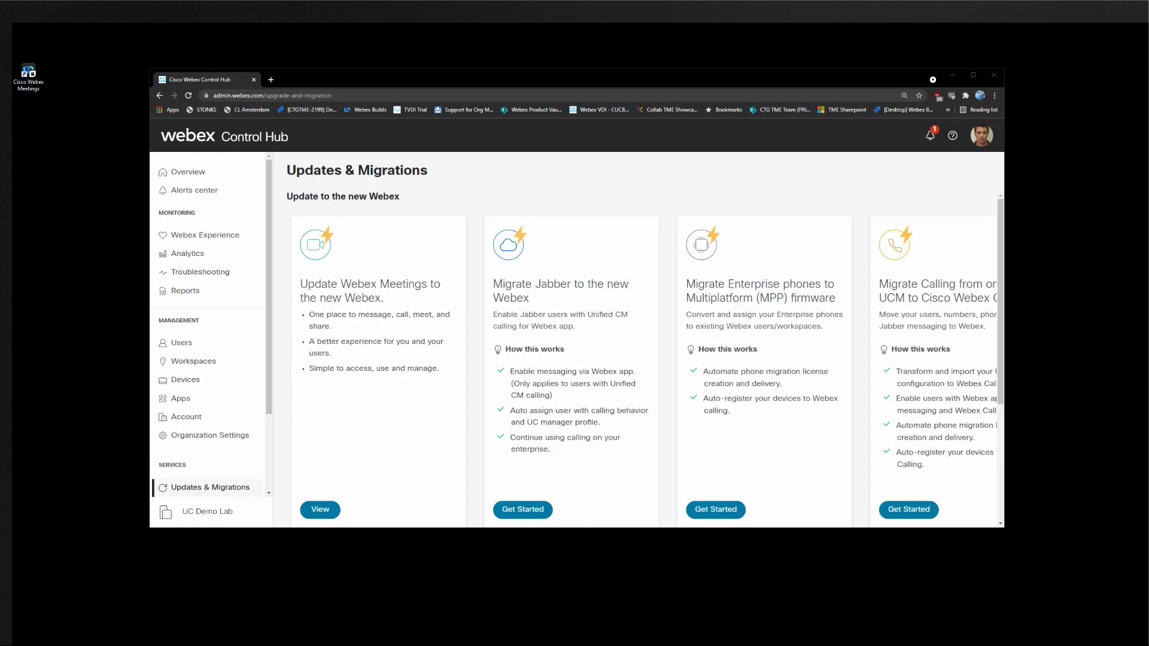
{"action": "mouse_move", "coordinate": [1103, 513]}
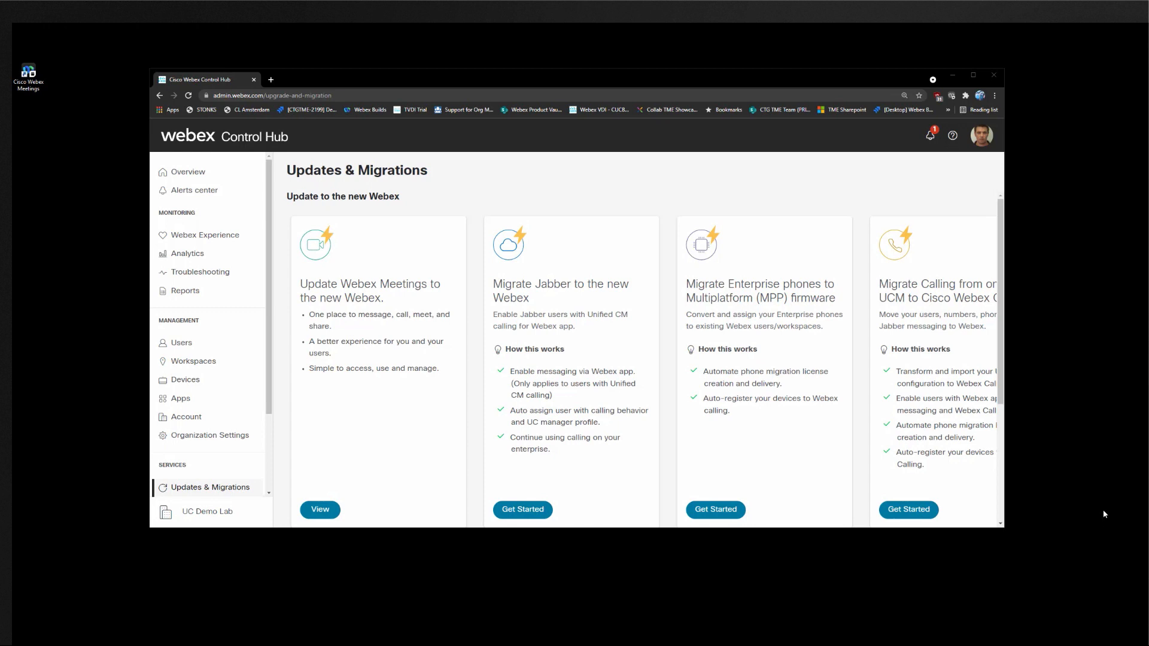
{"action": "mouse_move", "coordinate": [910, 471]}
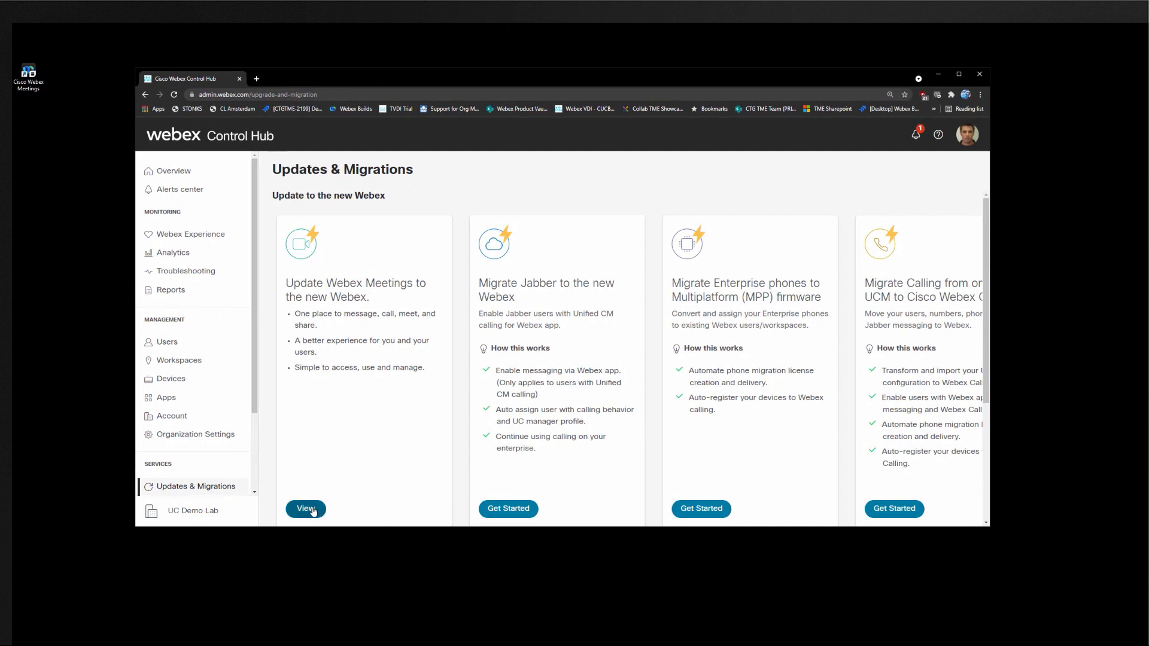
Step: View the 'Update Webex Meetings to the new Webex' card showing ucdemolab.webex.com initiated in October 2021
{"action": "scroll", "scroll_direction": "down", "scroll_amount": 3}
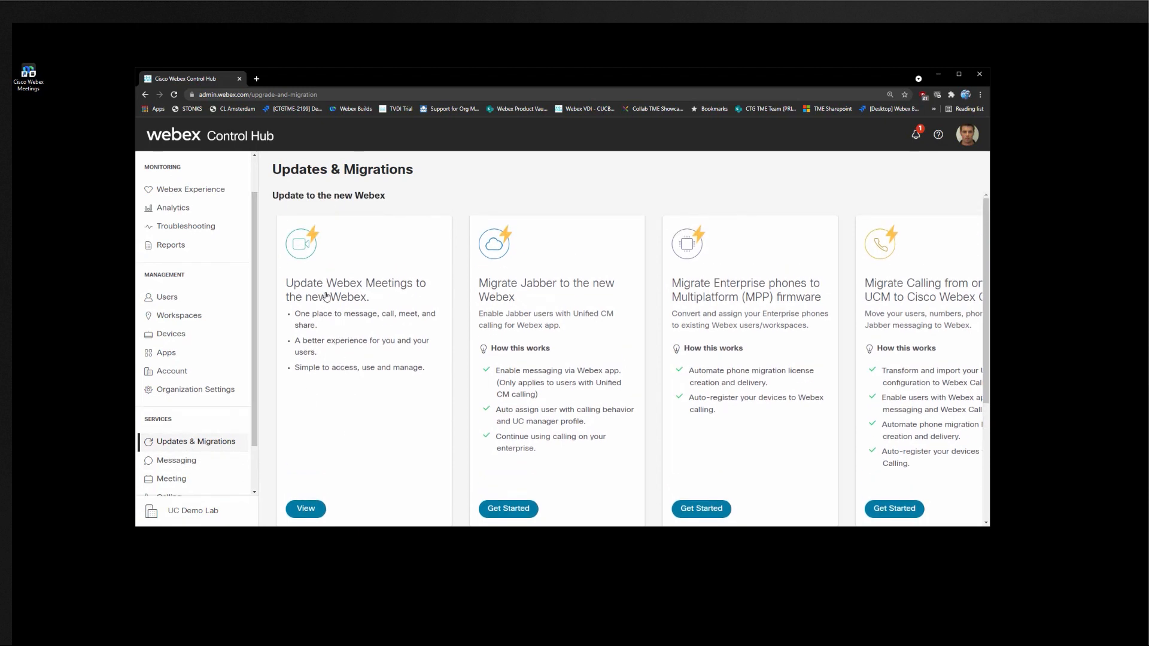
{"action": "mouse_move", "coordinate": [366, 368]}
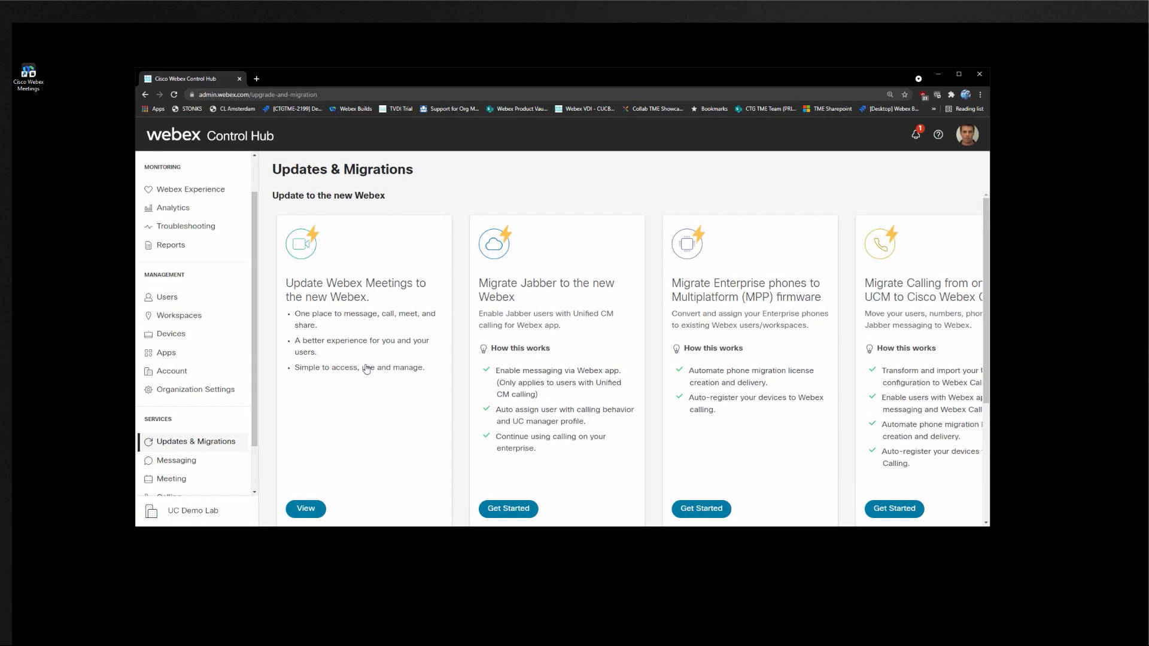
{"action": "left_click", "coordinate": [305, 508]}
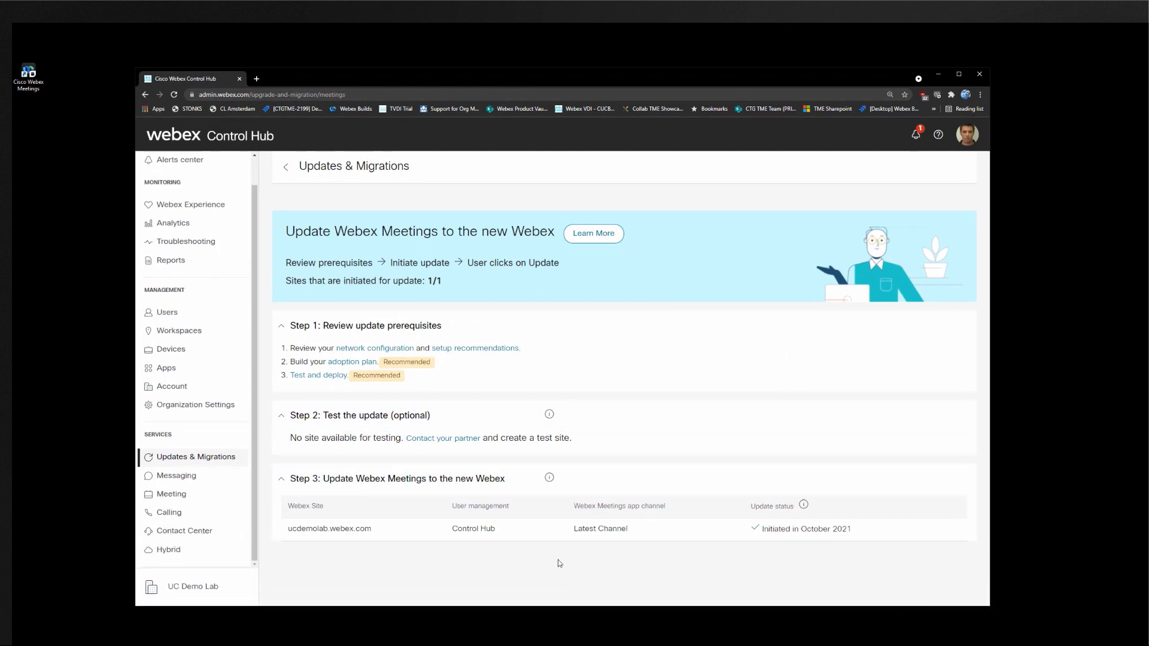
{"action": "mouse_move", "coordinate": [818, 541]}
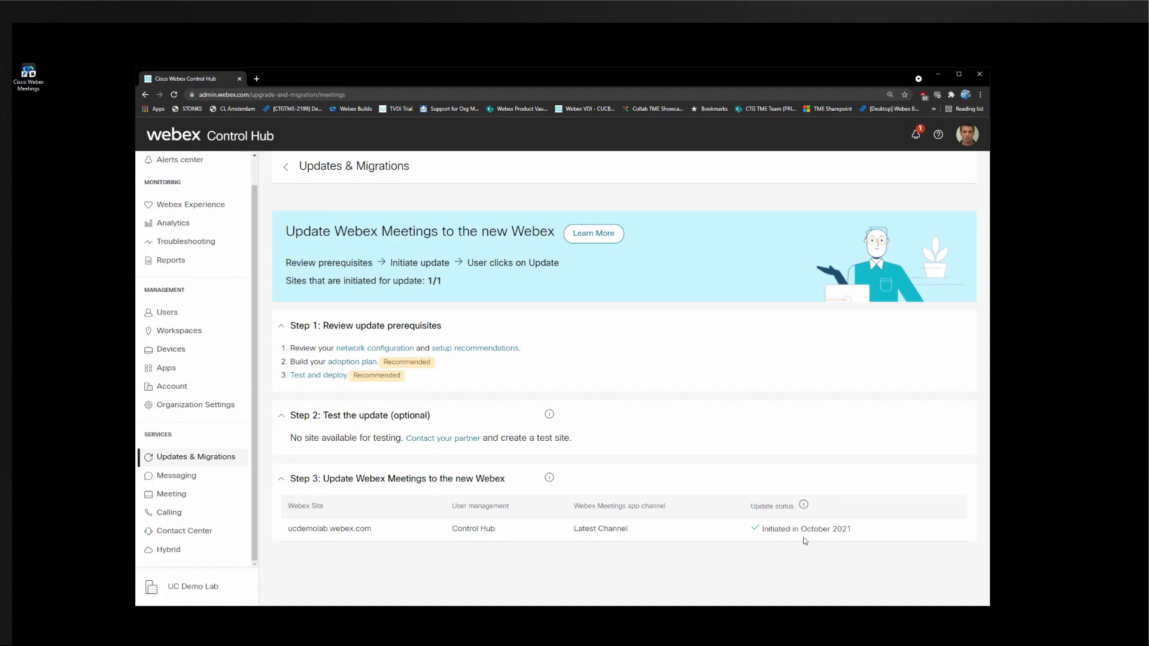
{"action": "mouse_move", "coordinate": [805, 539]}
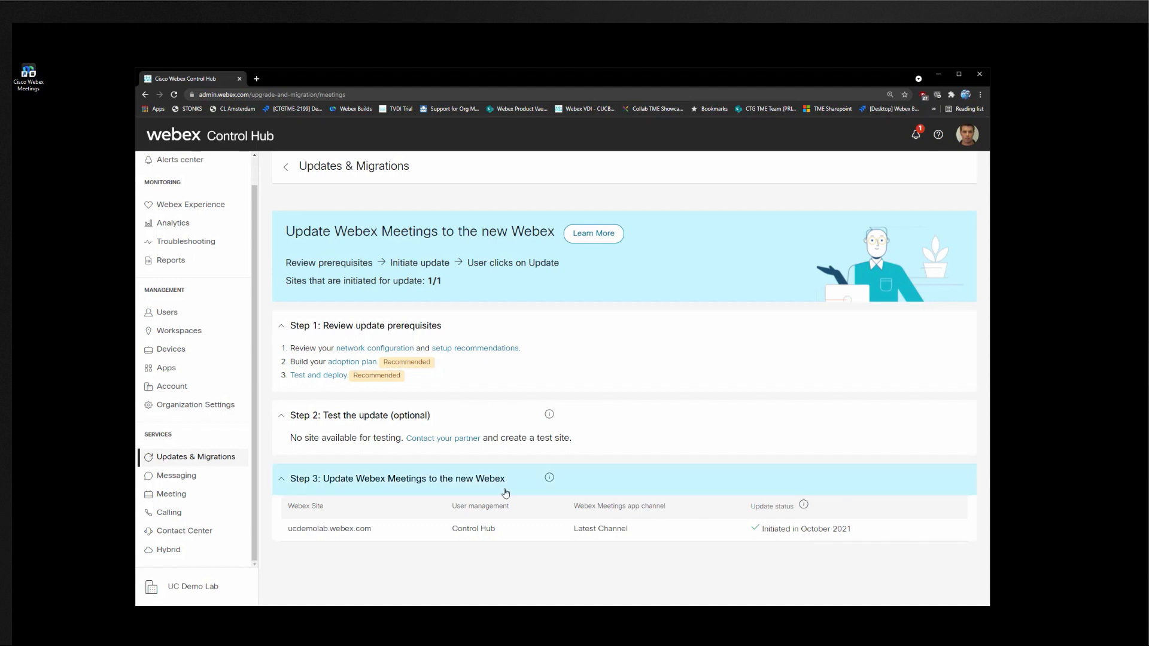
{"action": "mouse_move", "coordinate": [524, 485]}
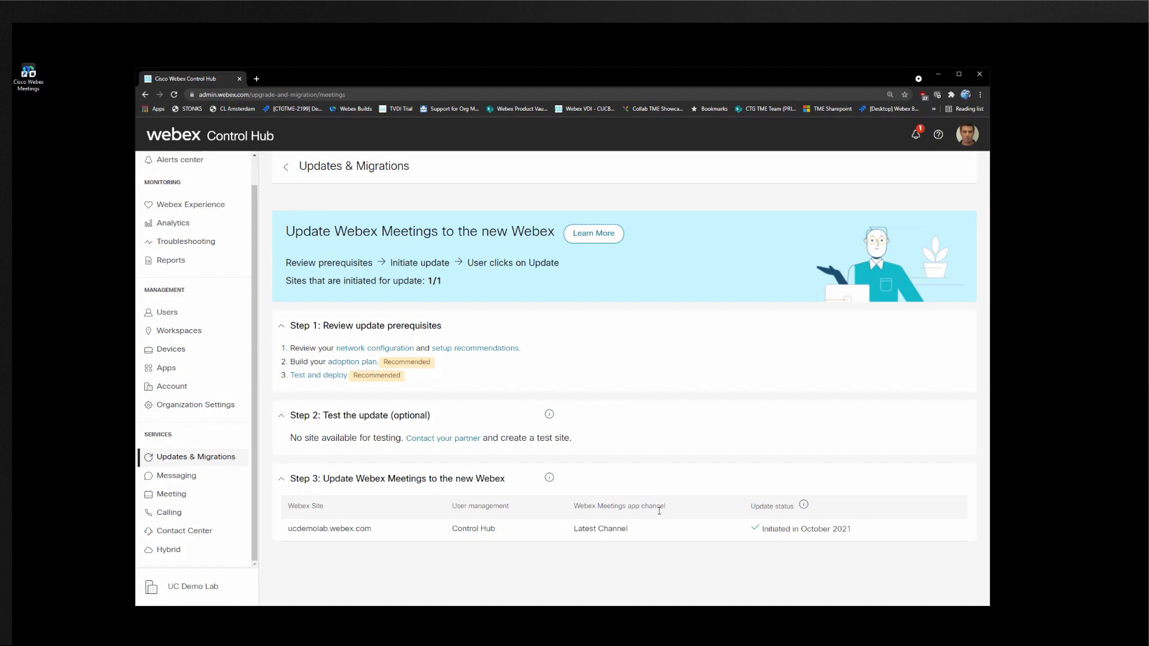
{"action": "mouse_move", "coordinate": [664, 555]}
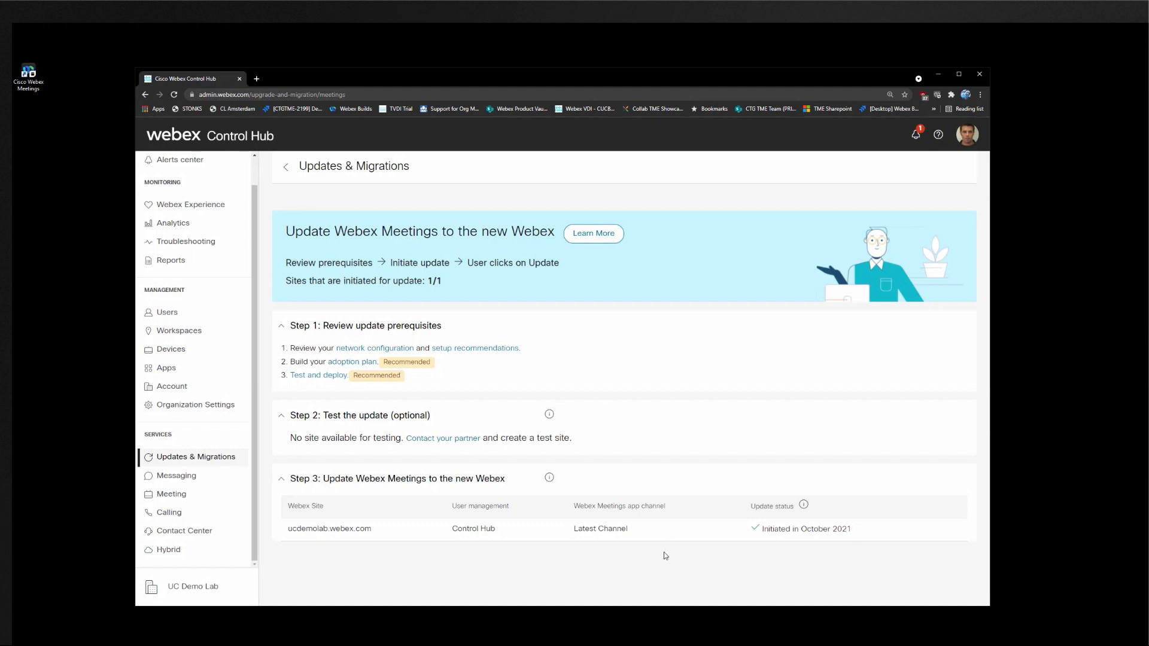
{"action": "mouse_move", "coordinate": [801, 531]}
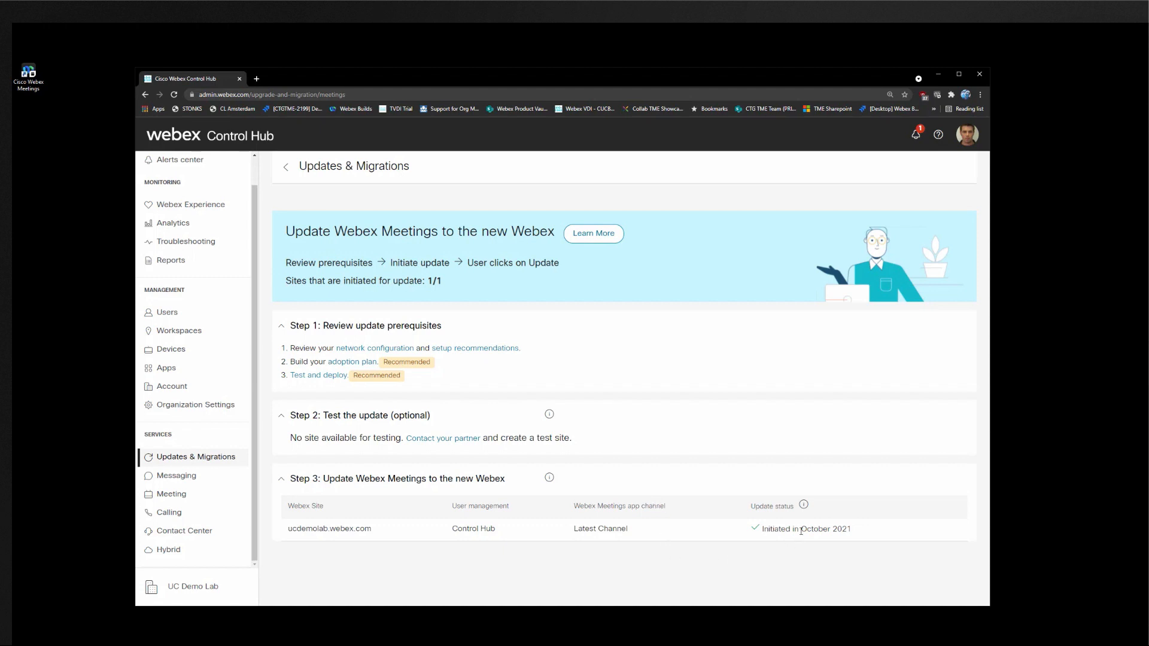
{"action": "mouse_move", "coordinate": [782, 548]}
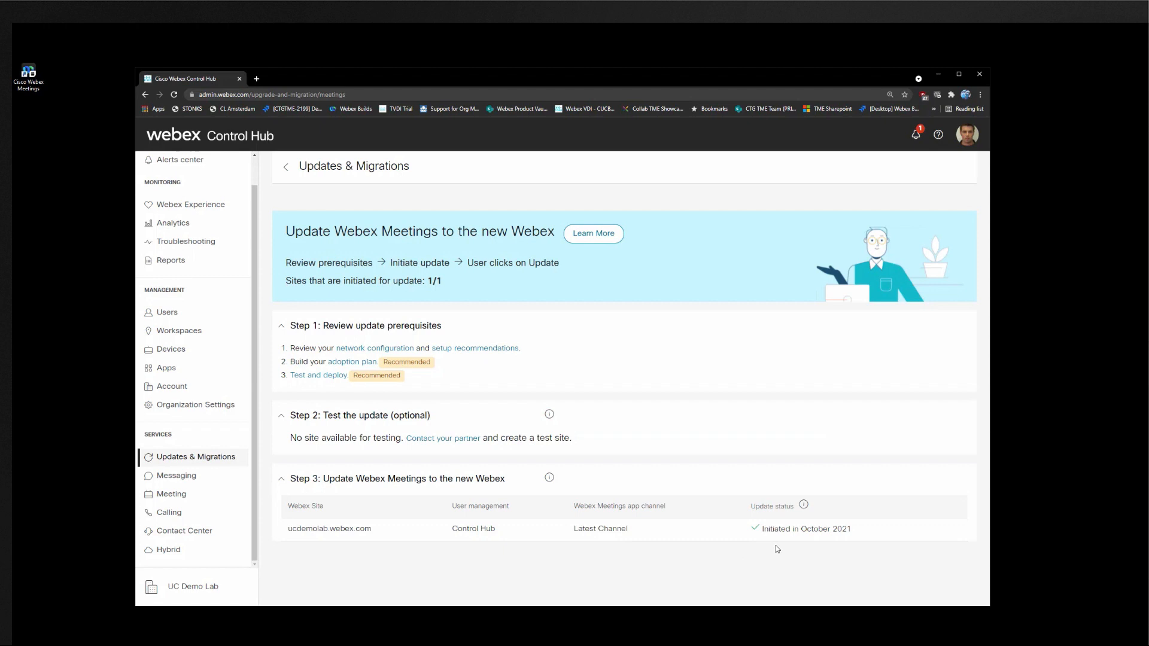
{"action": "mouse_move", "coordinate": [804, 551]}
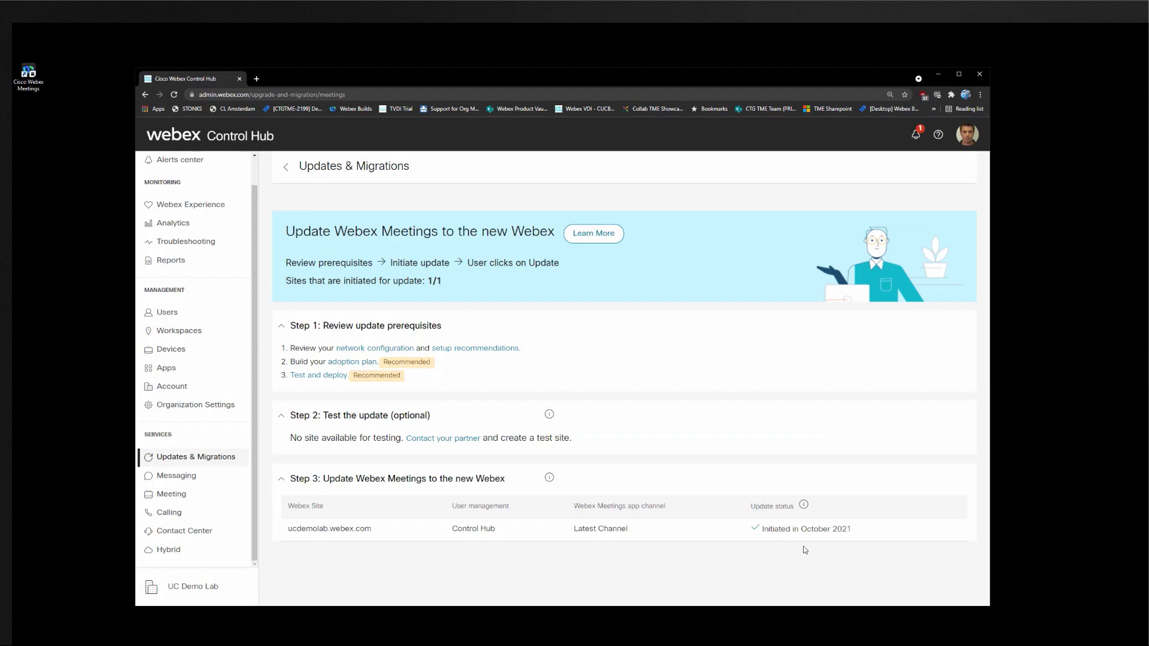
{"action": "mouse_move", "coordinate": [726, 550]}
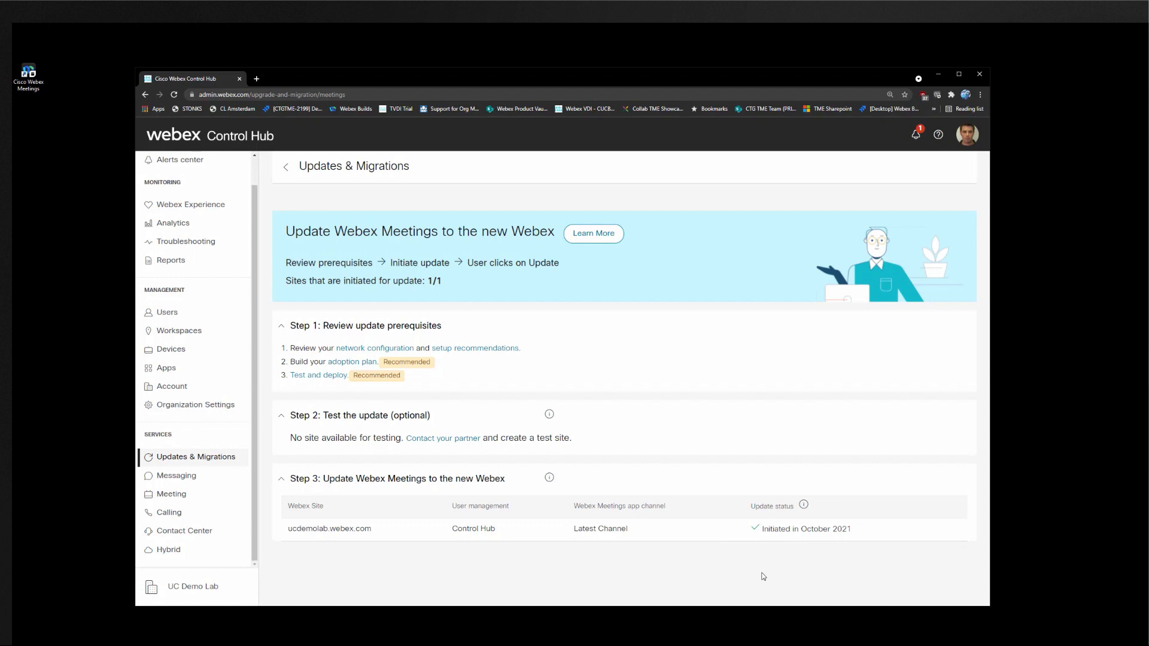
{"action": "mouse_move", "coordinate": [766, 573]}
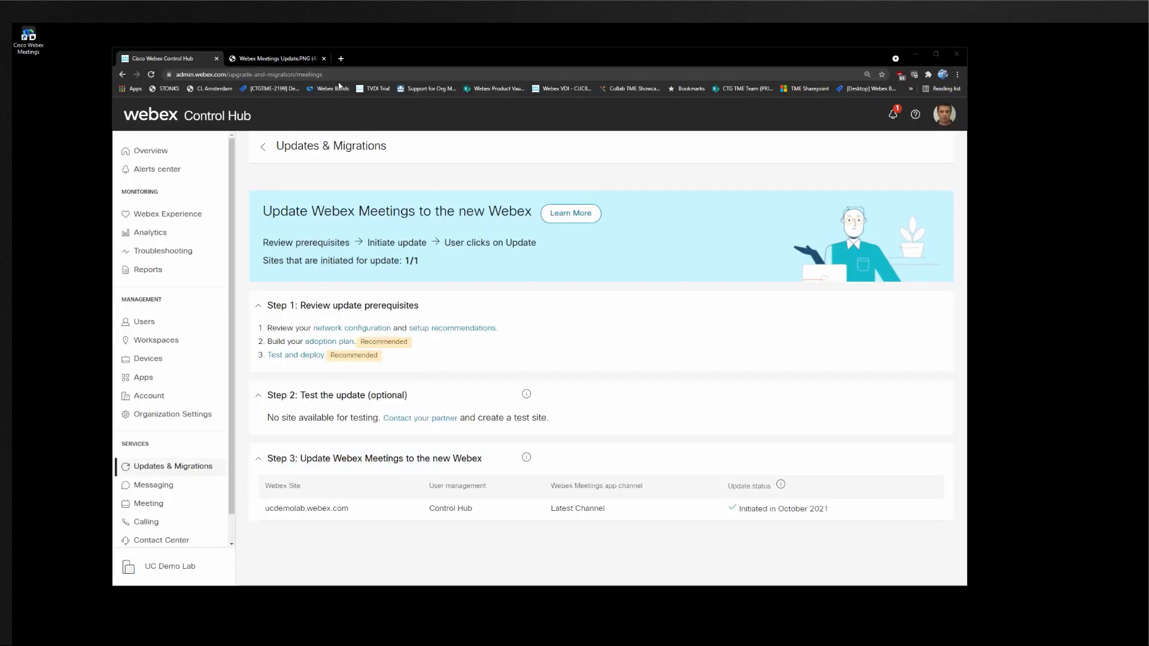
Step: Switch to the Webex Meetings Update.PNG tab to show the update notice screenshot
{"action": "left_click", "coordinate": [275, 58]}
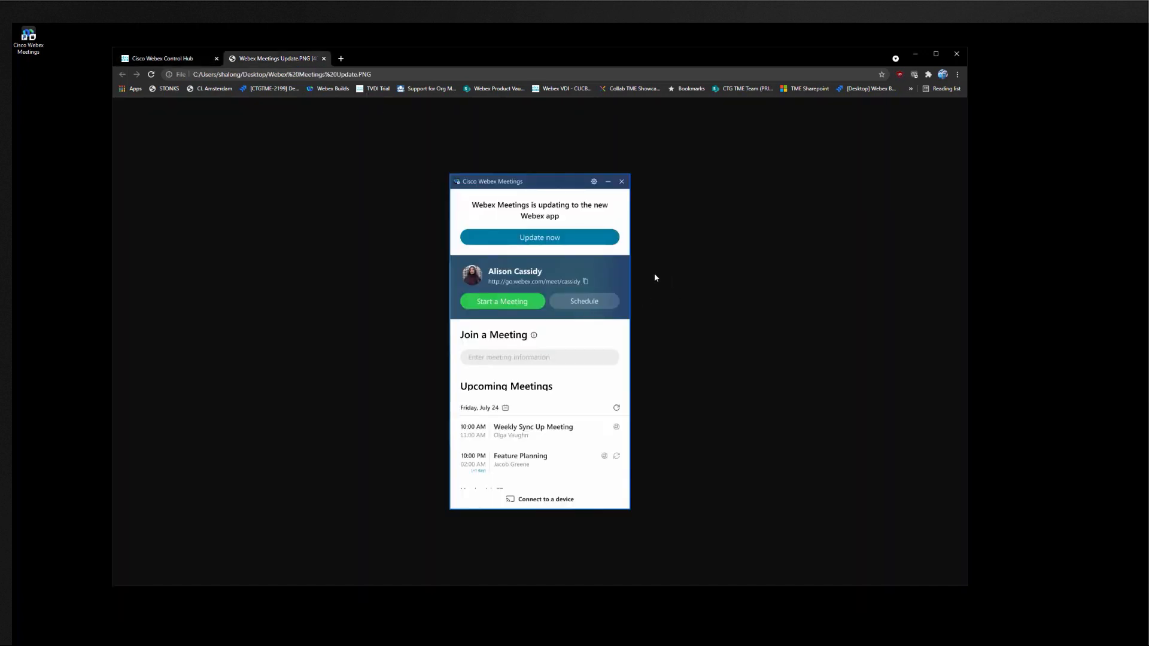
{"action": "mouse_move", "coordinate": [626, 259]}
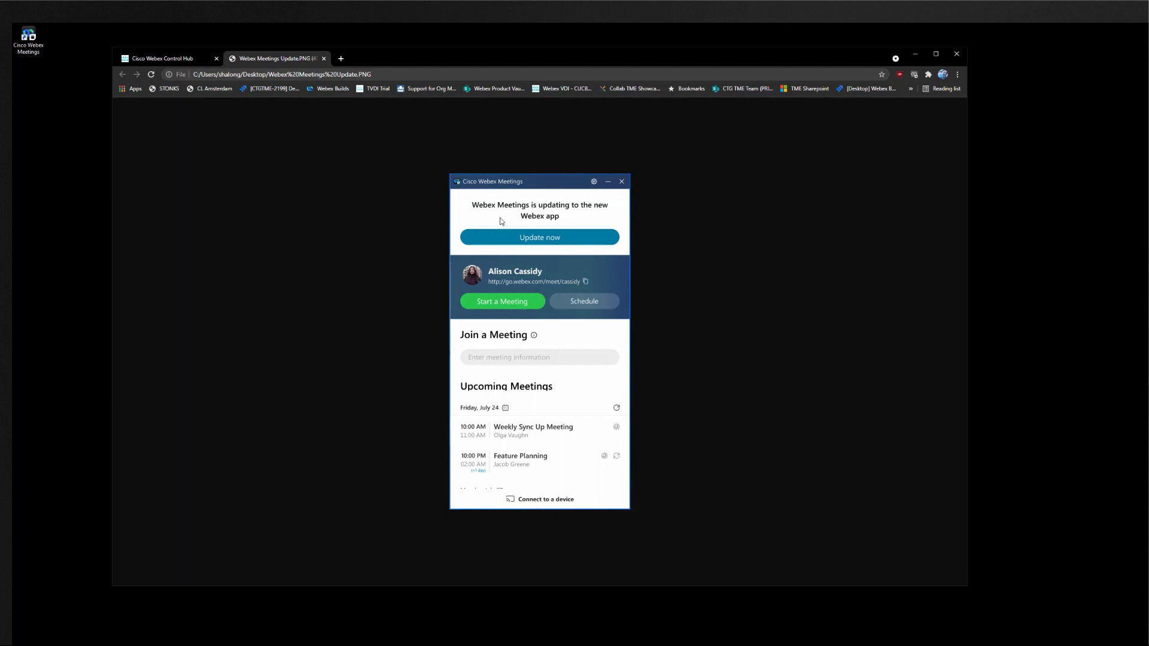
{"action": "mouse_move", "coordinate": [608, 224]}
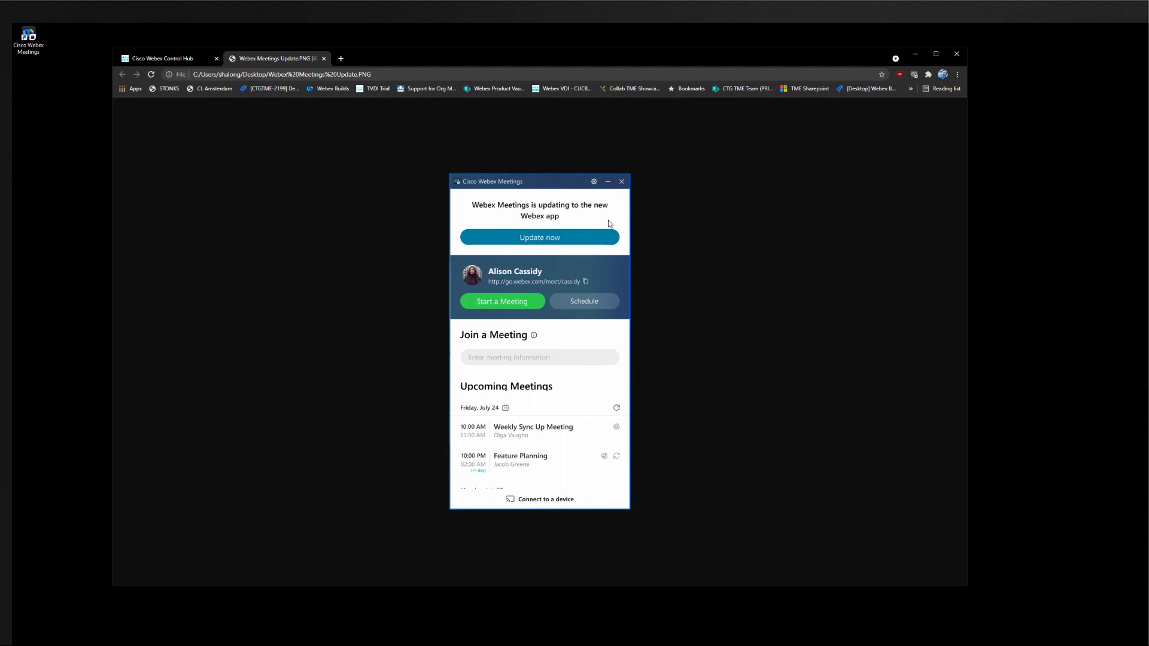
{"action": "mouse_move", "coordinate": [611, 223]}
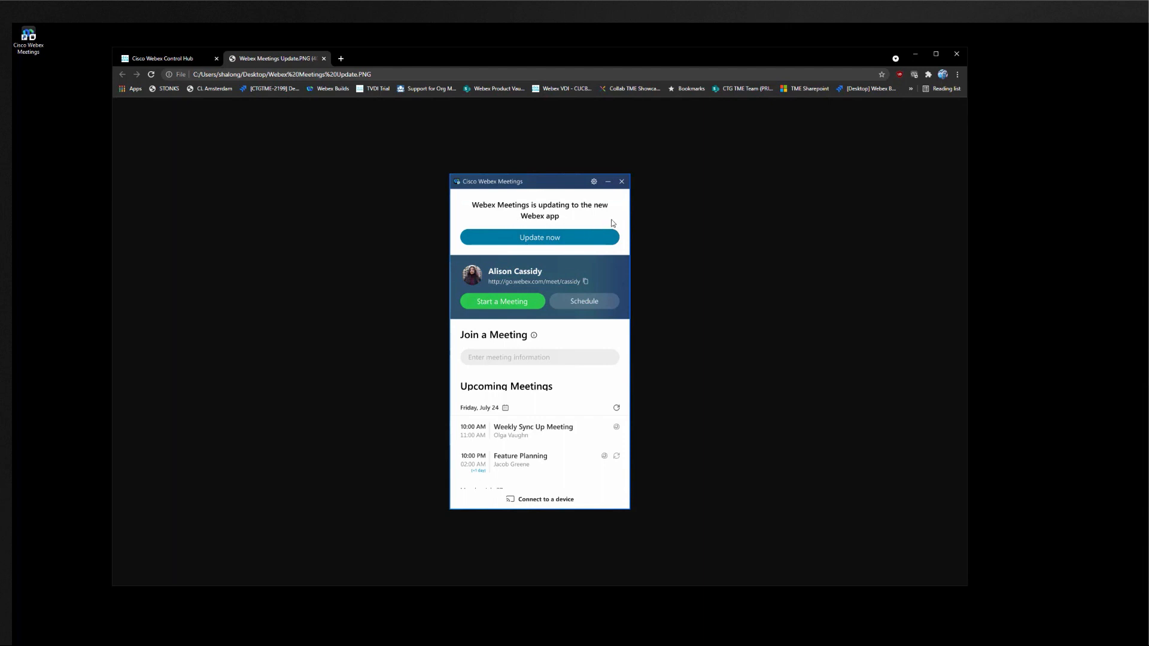
{"action": "mouse_move", "coordinate": [622, 256]}
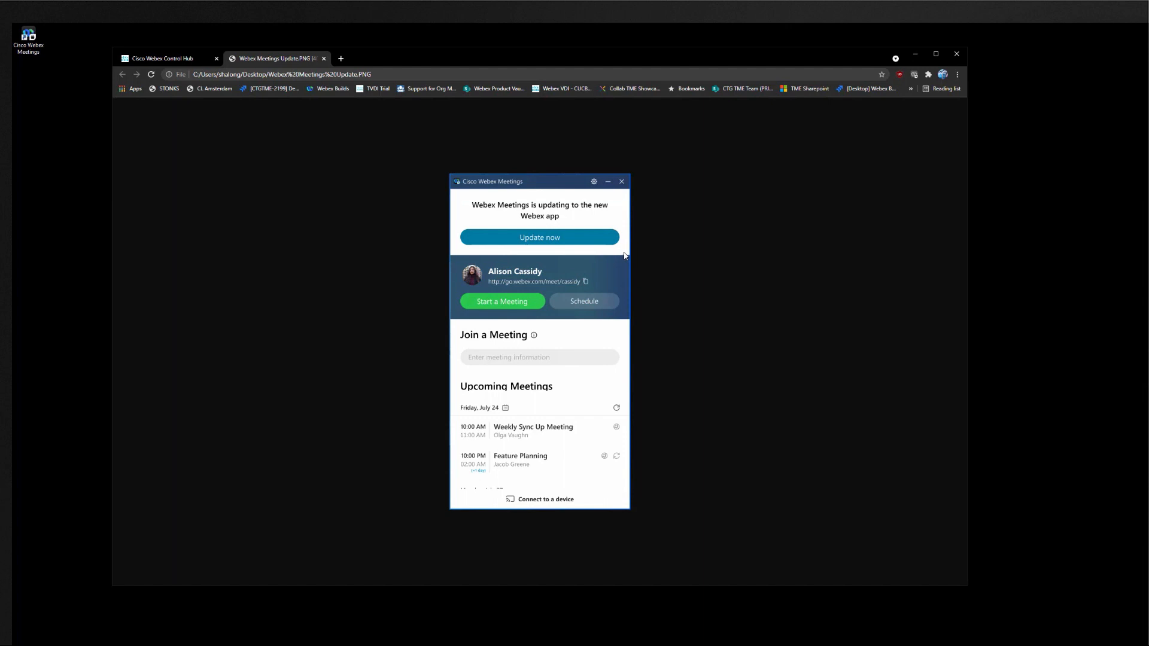
{"action": "mouse_move", "coordinate": [804, 188]}
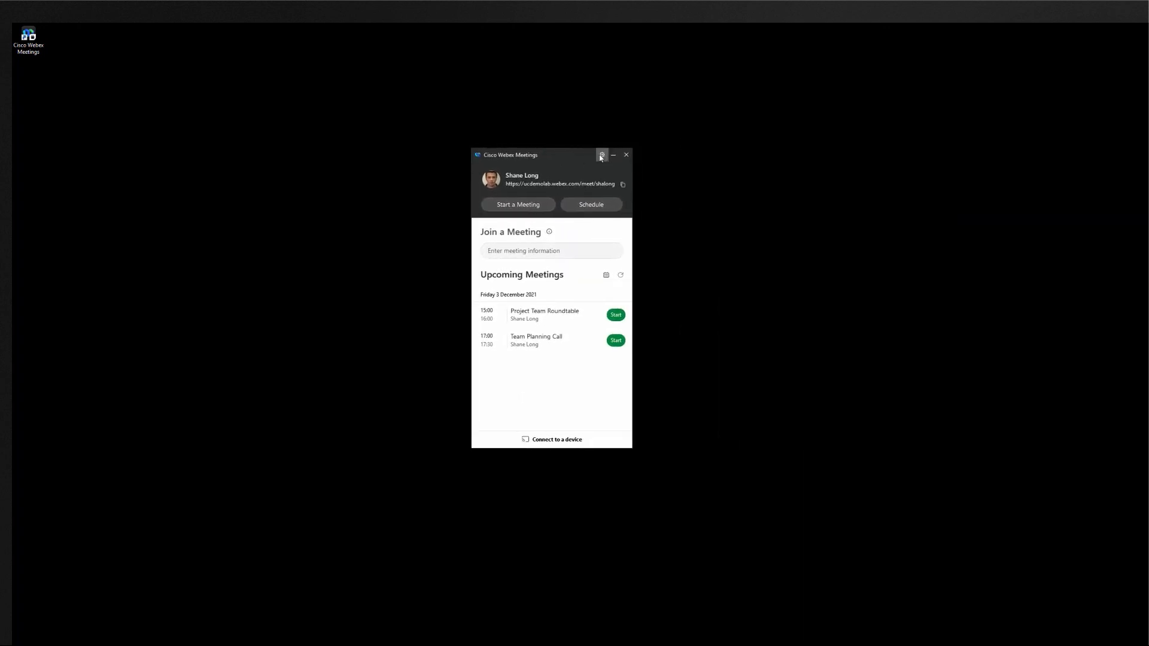
Step: Run Check for Updates from the gear menu so the app update starts downloading
{"action": "left_click", "coordinate": [602, 155]}
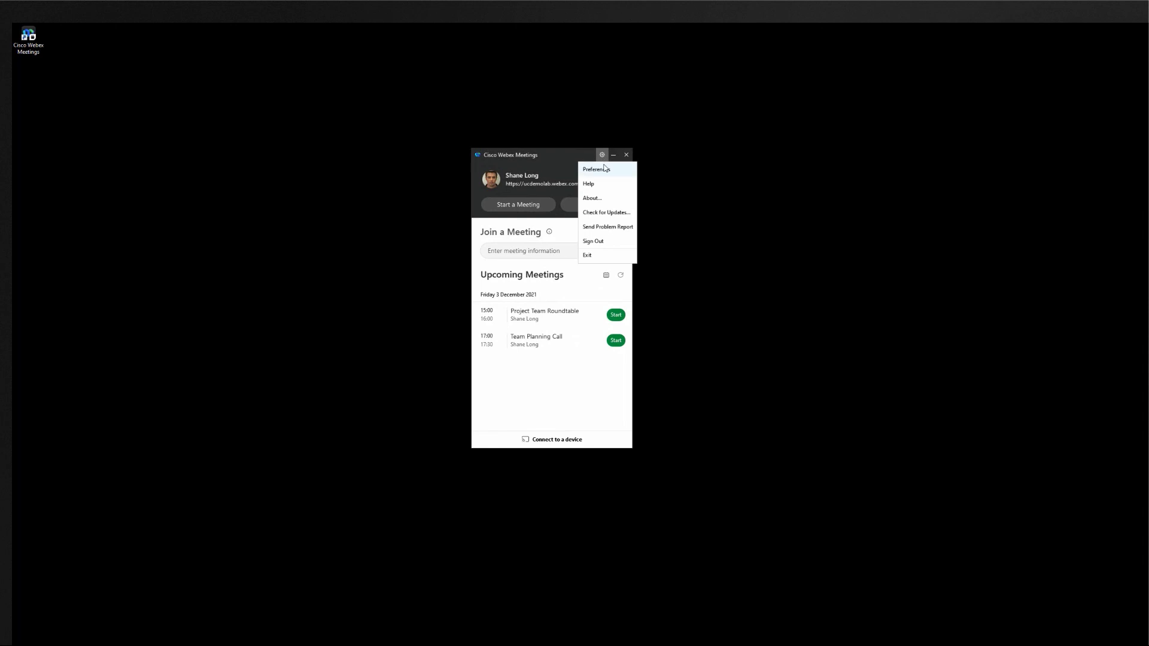
{"action": "mouse_move", "coordinate": [624, 217]}
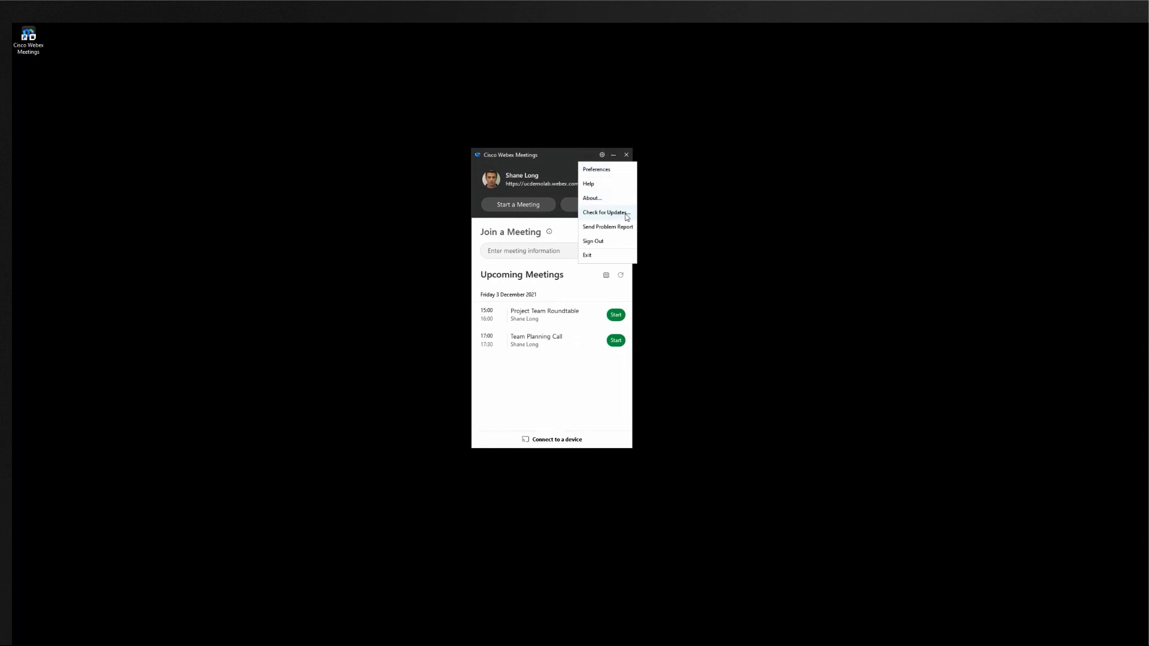
{"action": "left_click", "coordinate": [606, 213]}
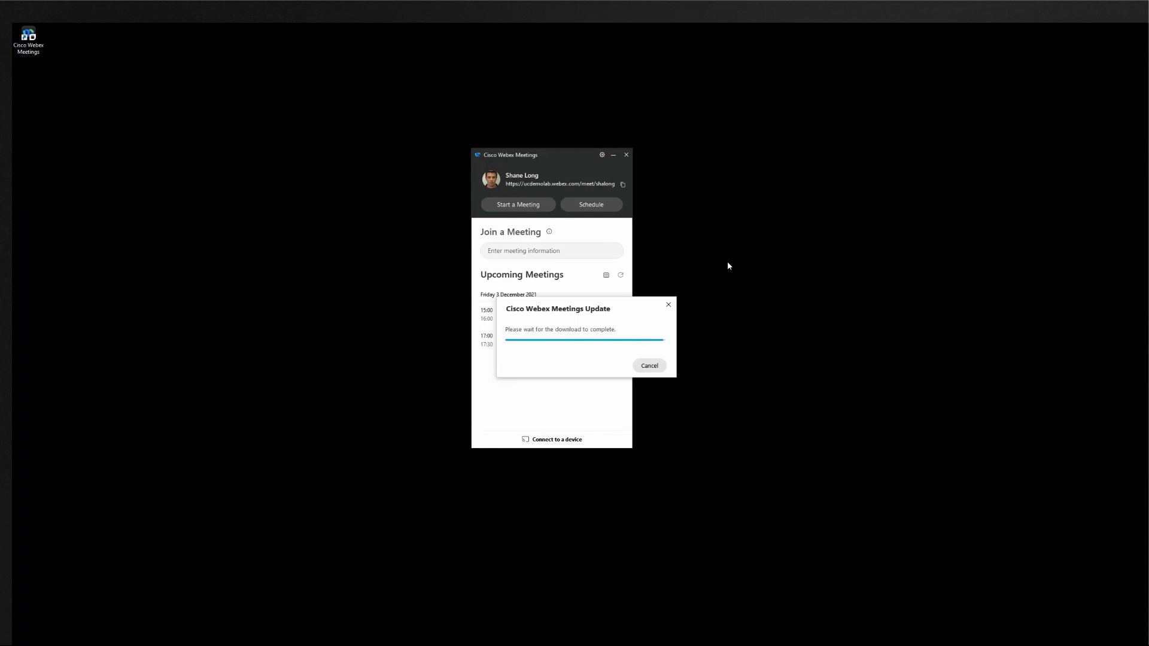
Step: Install the downloaded update so the new Webex app launches in place of Webex Meetings
{"action": "left_click", "coordinate": [648, 366]}
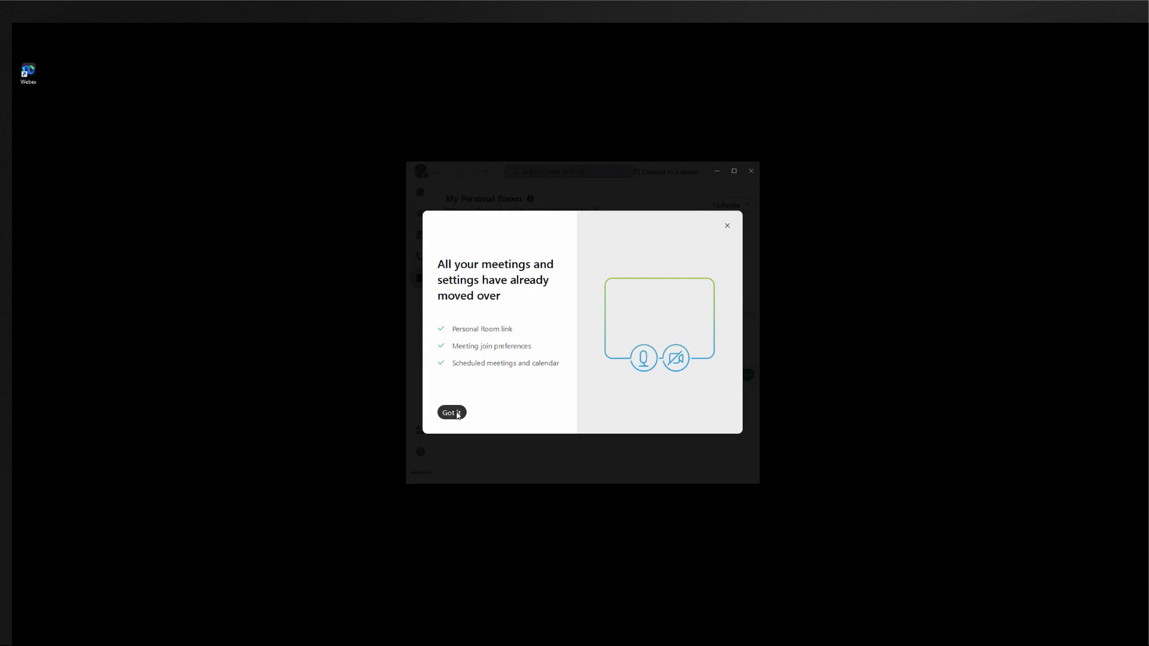
Step: Dismiss the 'moved over' dialog and the preferences and calendar-view tips with Got it
{"action": "left_click", "coordinate": [449, 413]}
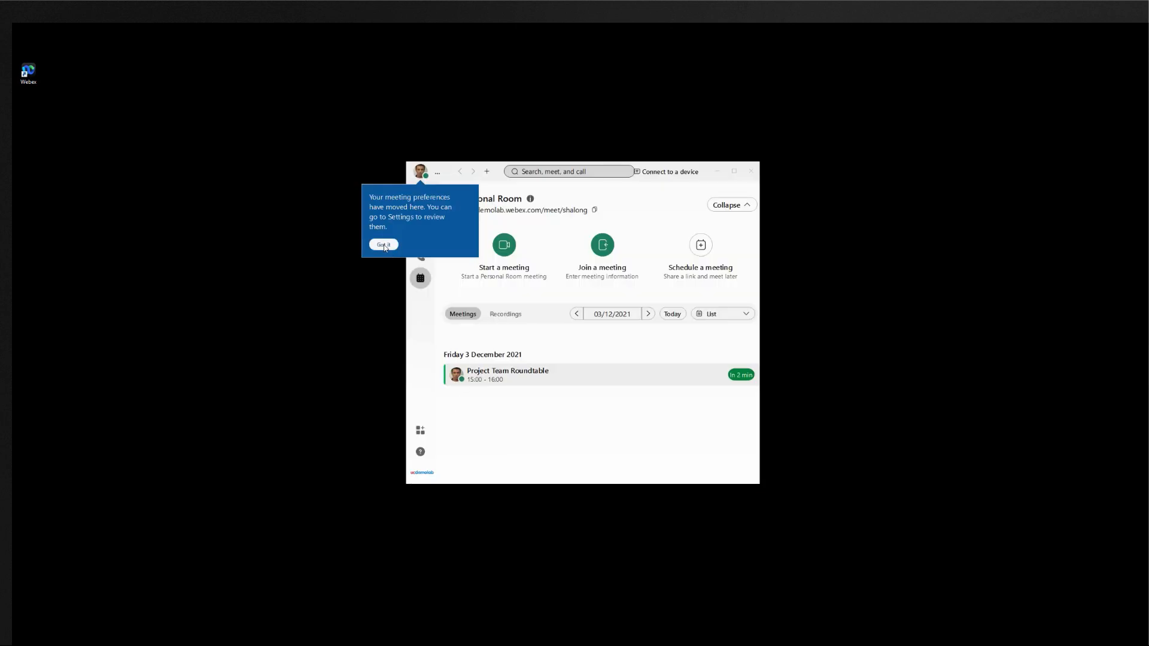
{"action": "left_click", "coordinate": [383, 244]}
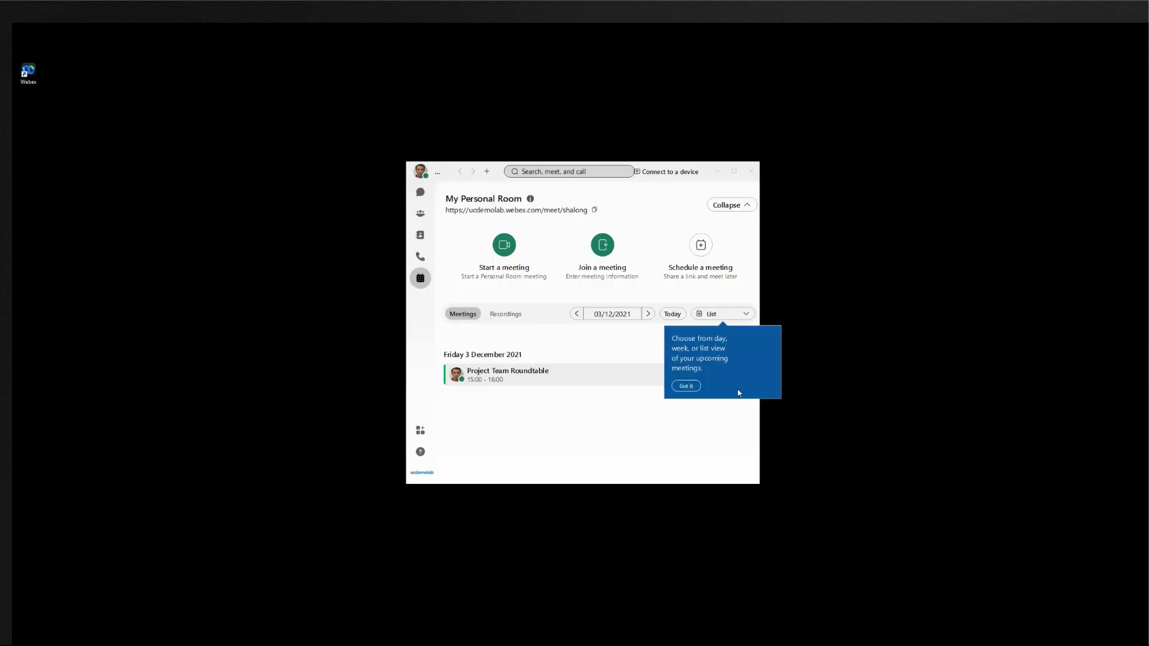
{"action": "left_click", "coordinate": [684, 387]}
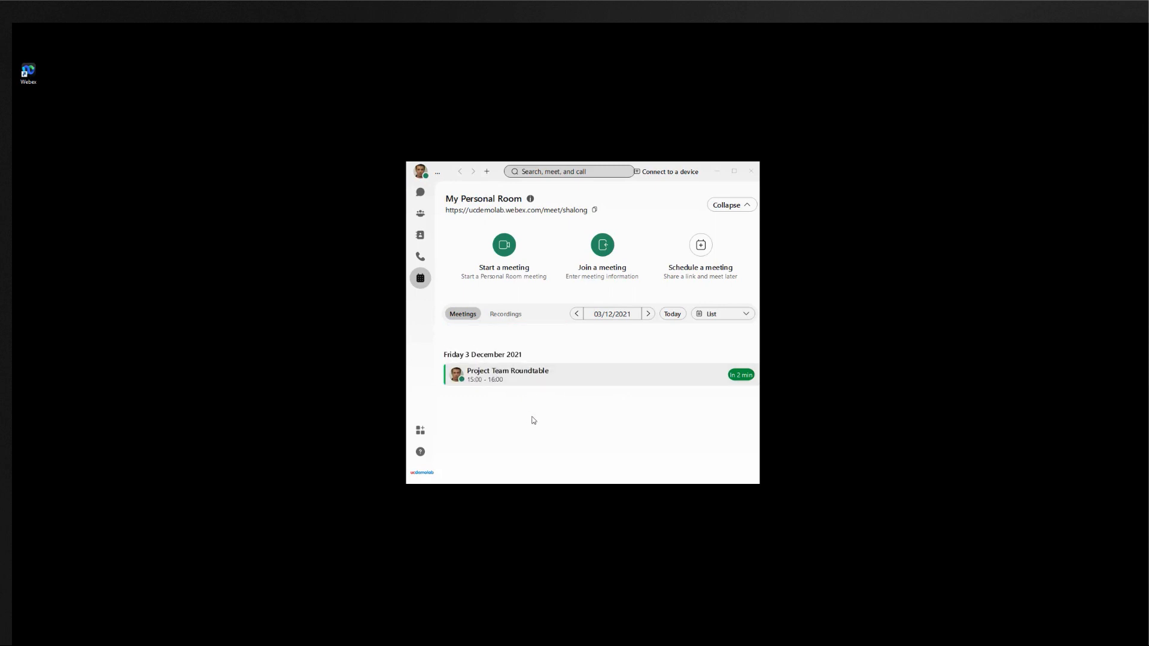
{"action": "mouse_move", "coordinate": [586, 428]}
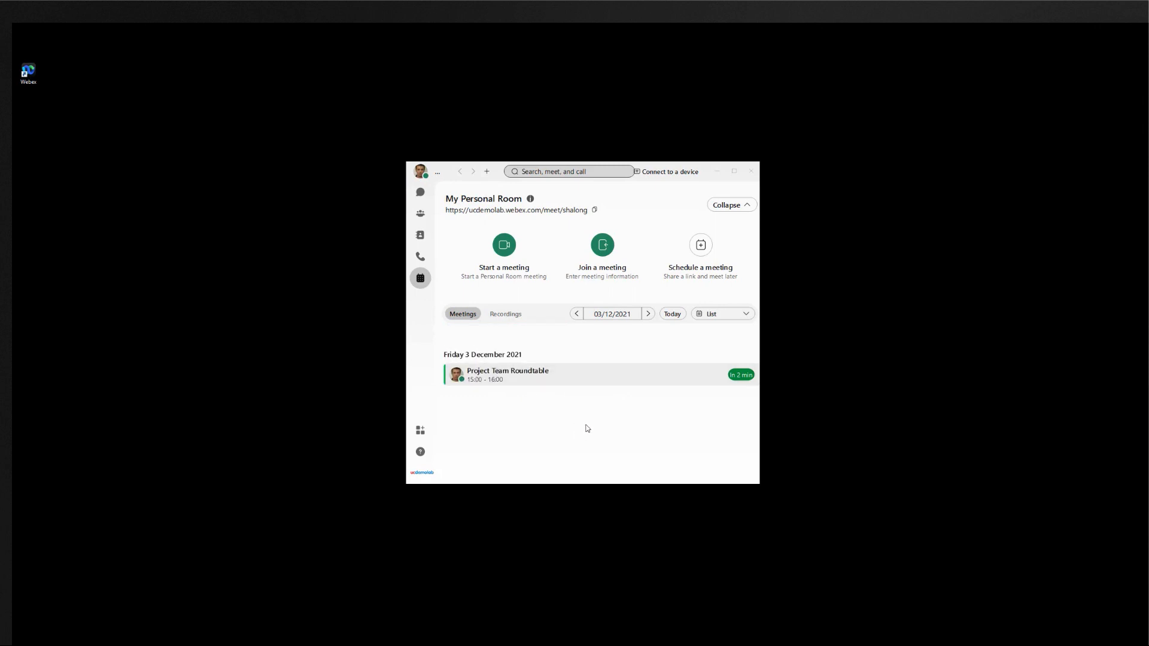
{"action": "mouse_move", "coordinate": [596, 435]}
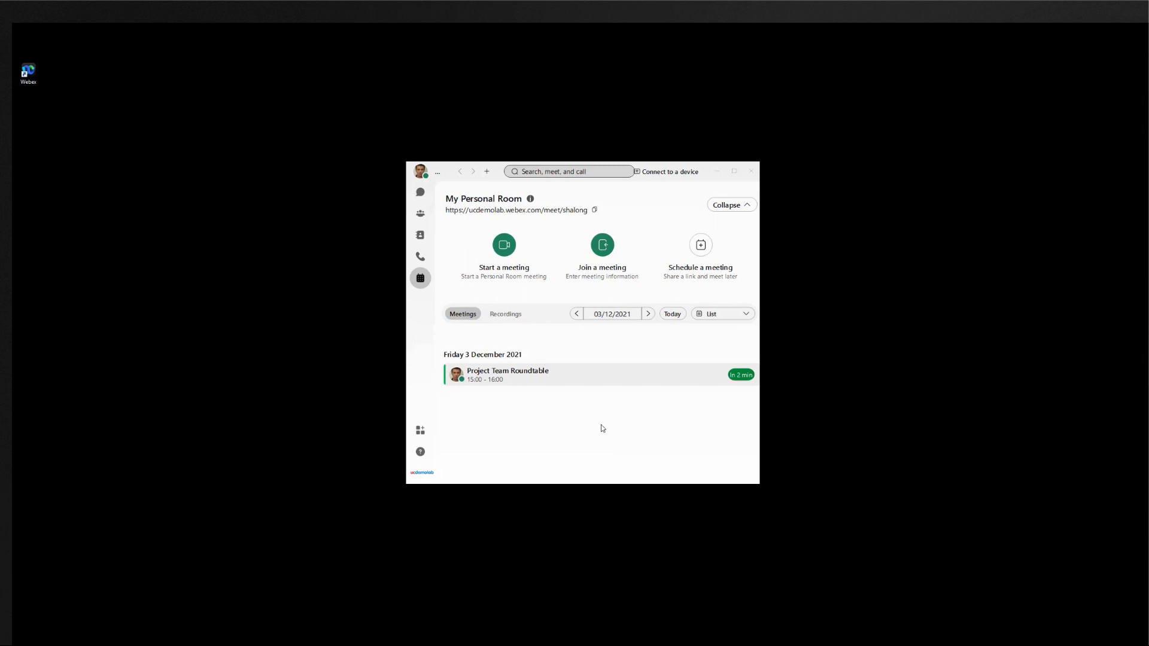
{"action": "mouse_move", "coordinate": [426, 316]}
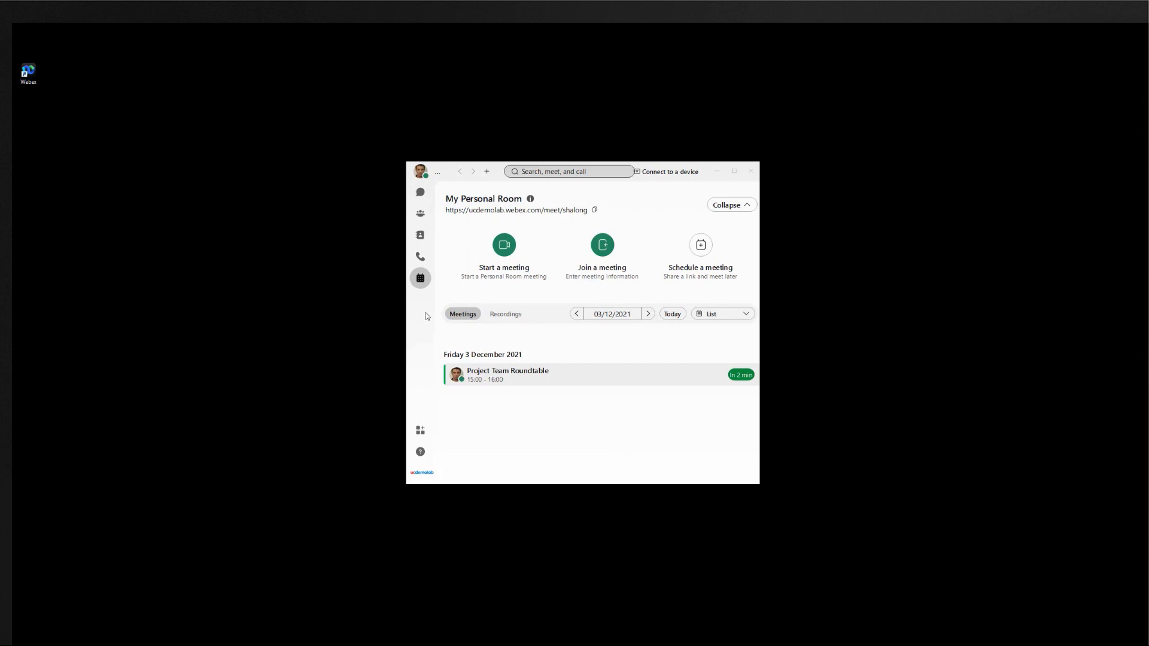
{"action": "mouse_move", "coordinate": [420, 277]}
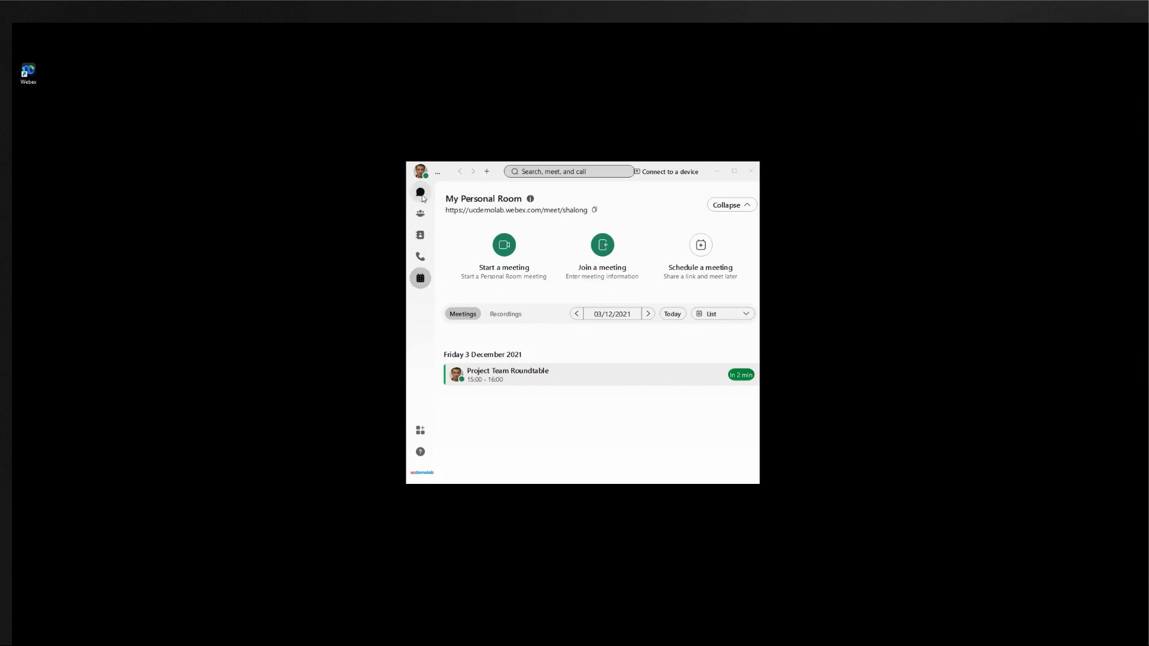
{"action": "left_click", "coordinate": [420, 192]}
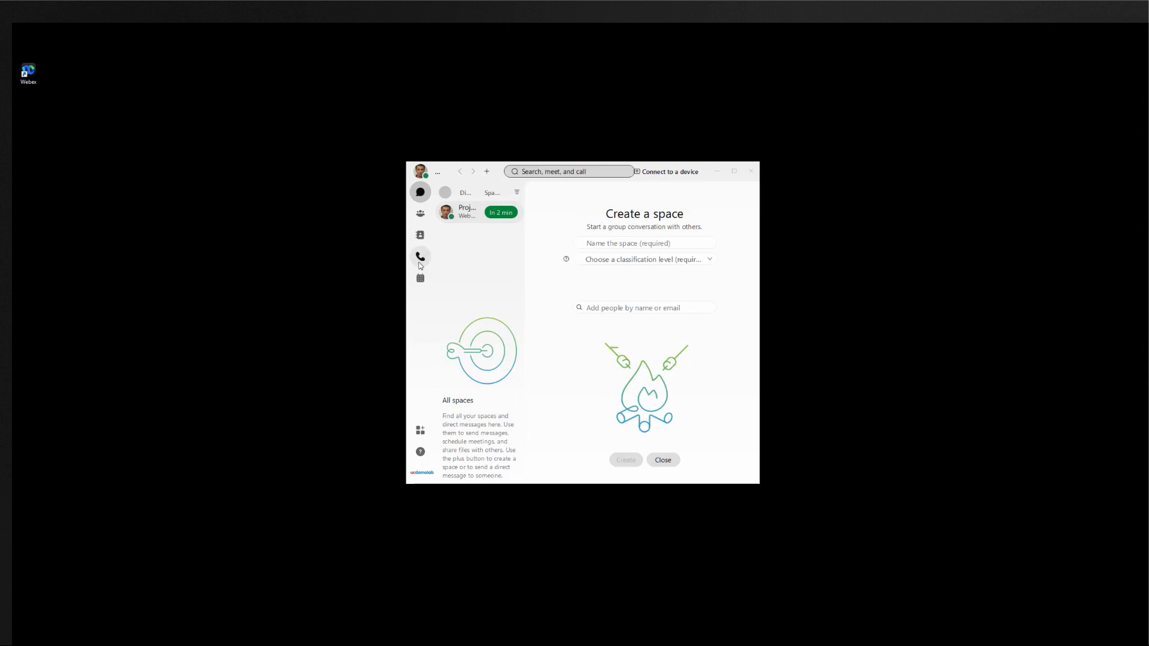
{"action": "left_click", "coordinate": [420, 256]}
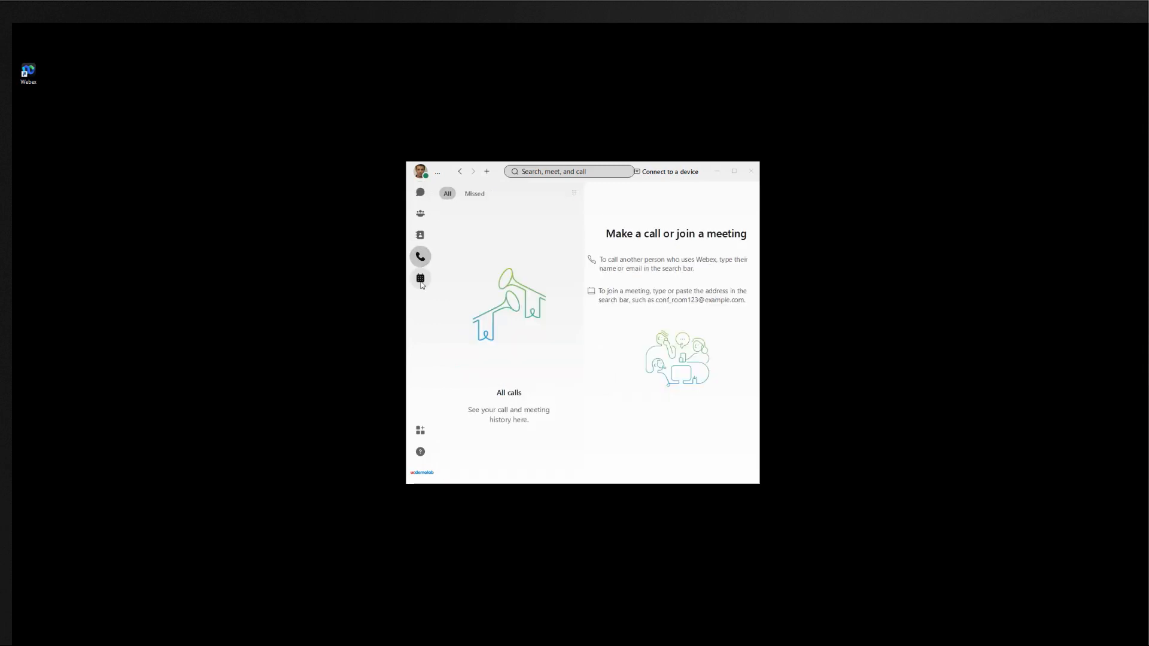
{"action": "left_click", "coordinate": [420, 278]}
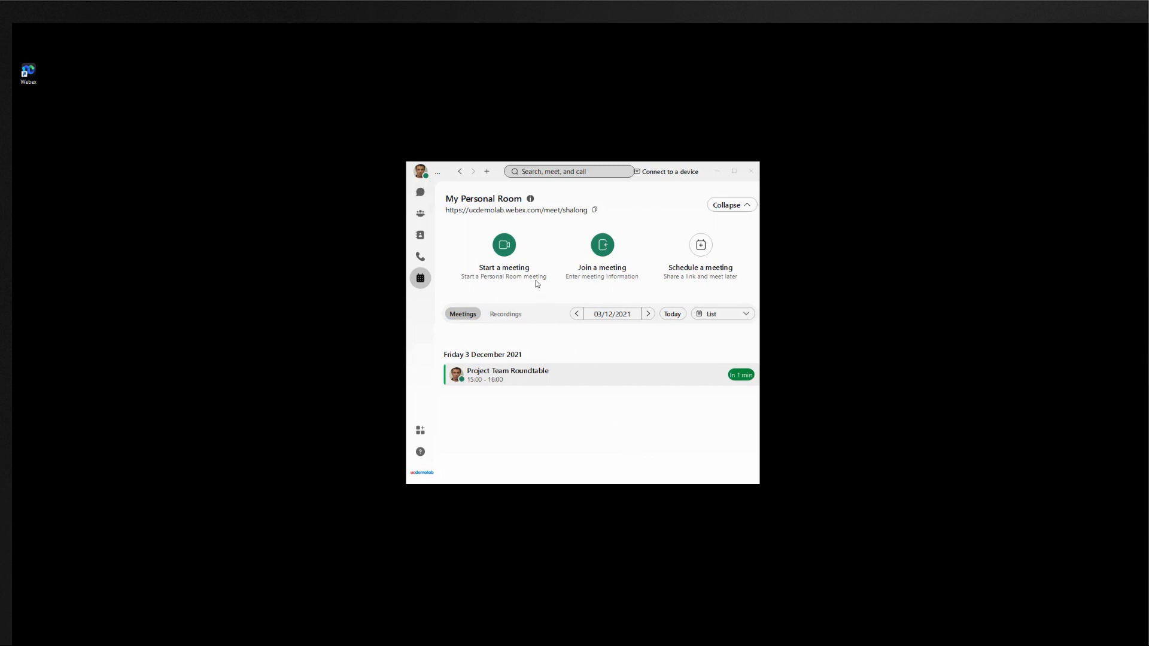
{"action": "mouse_move", "coordinate": [533, 284]}
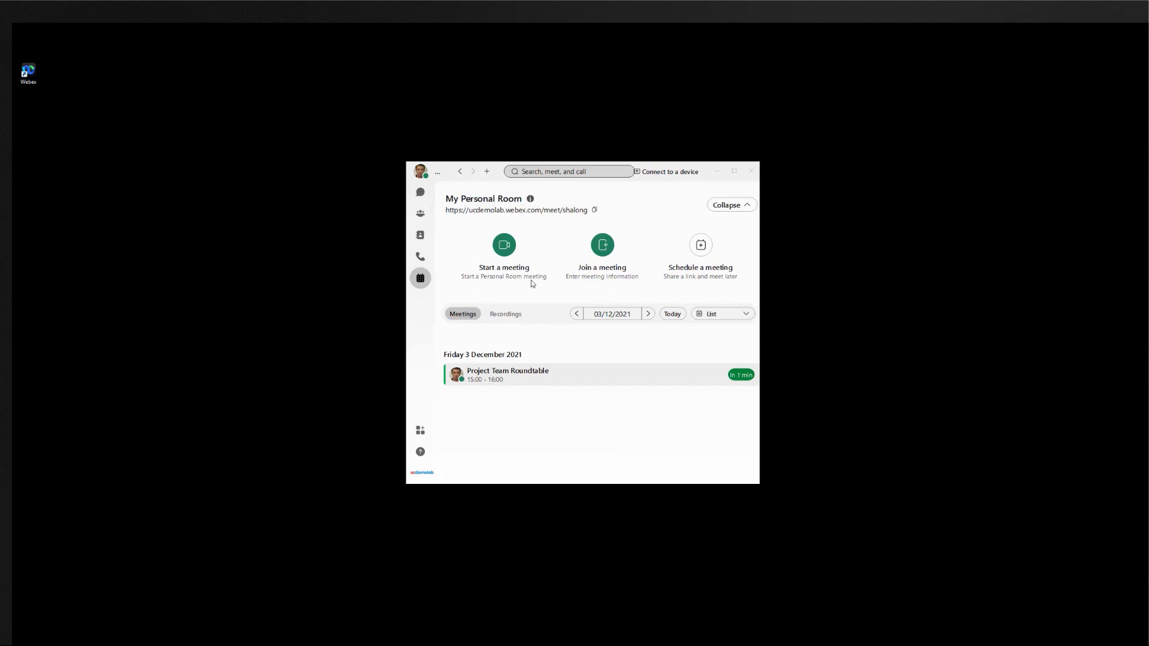
{"action": "mouse_move", "coordinate": [602, 244]}
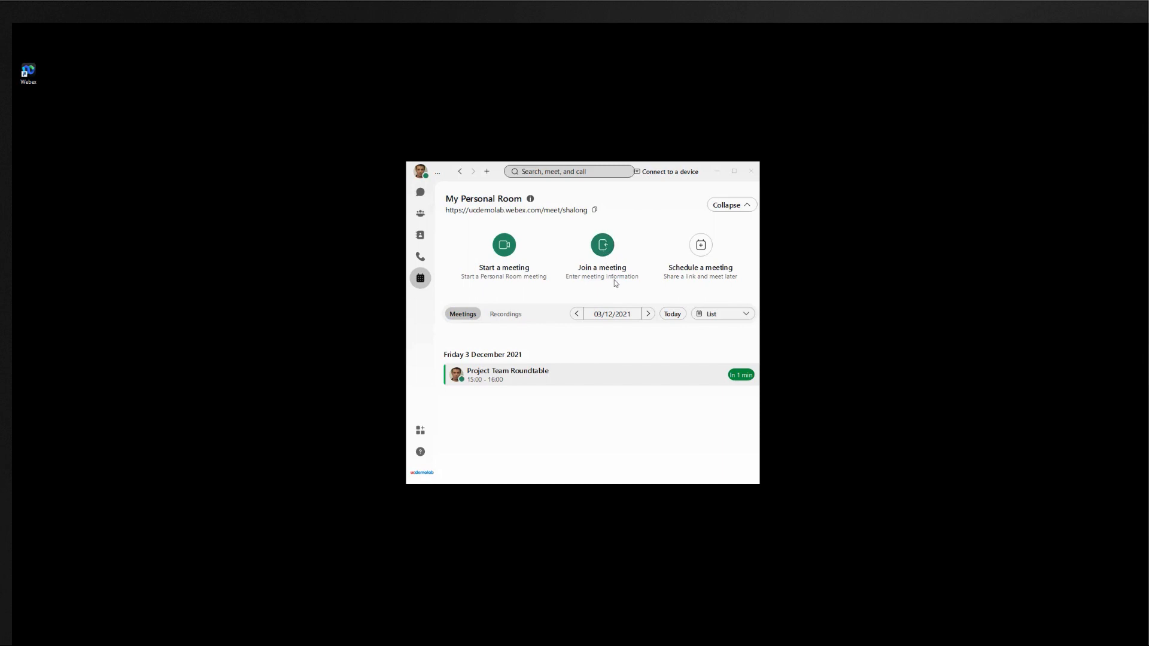
{"action": "mouse_move", "coordinate": [699, 244]}
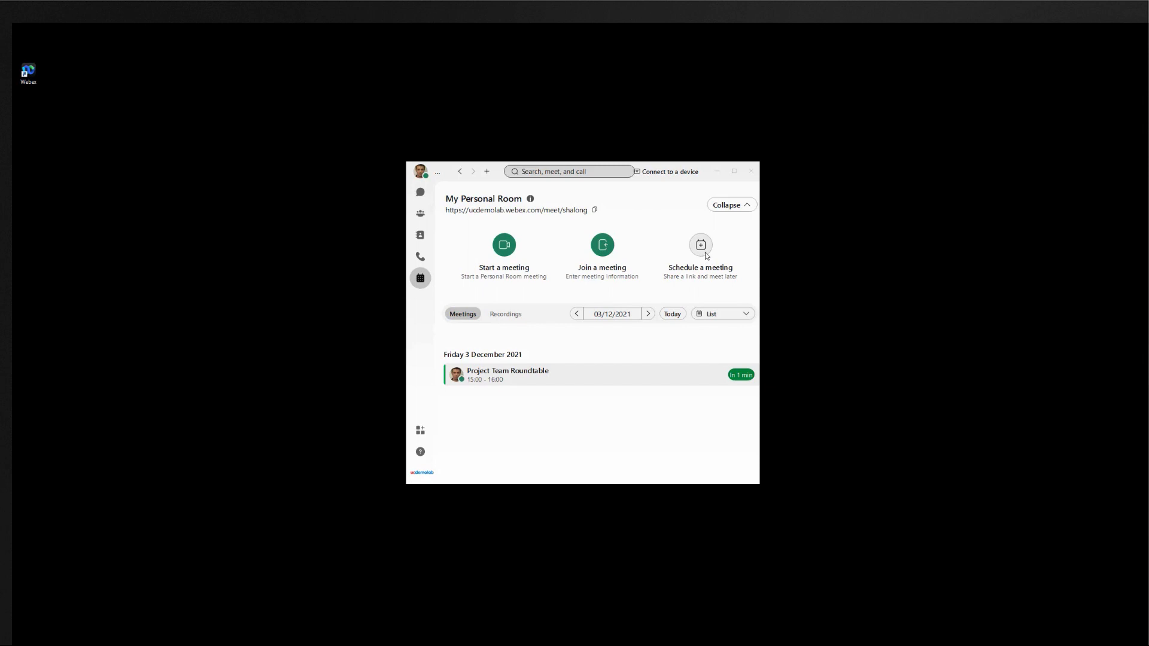
{"action": "mouse_move", "coordinate": [707, 254]}
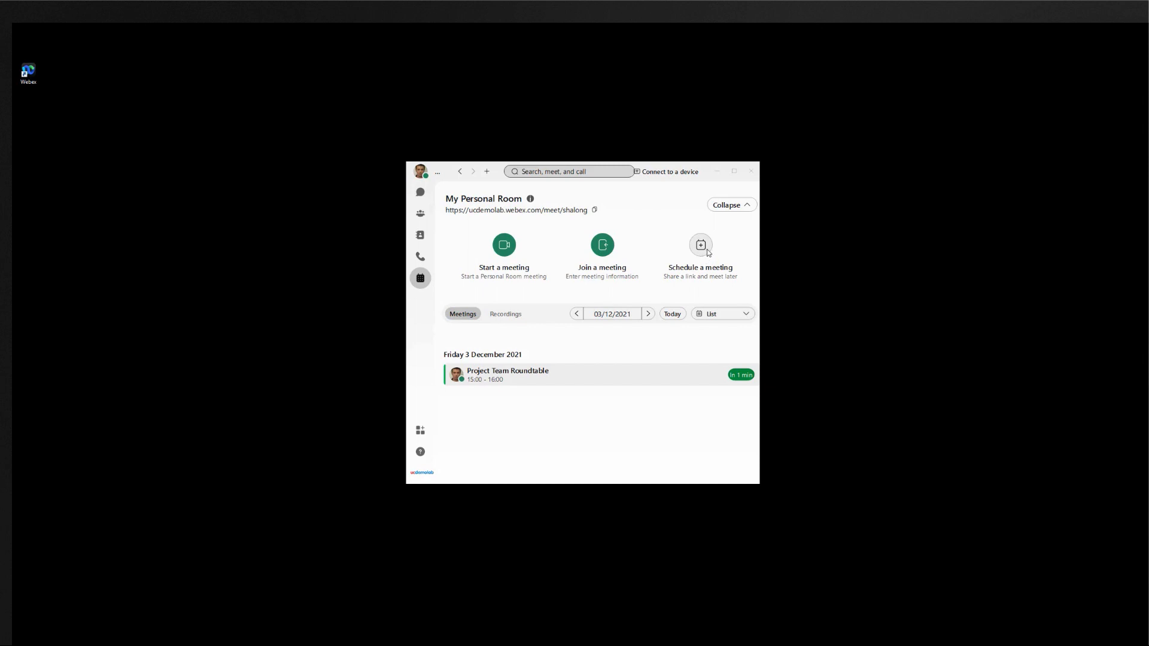
{"action": "mouse_move", "coordinate": [612, 426]}
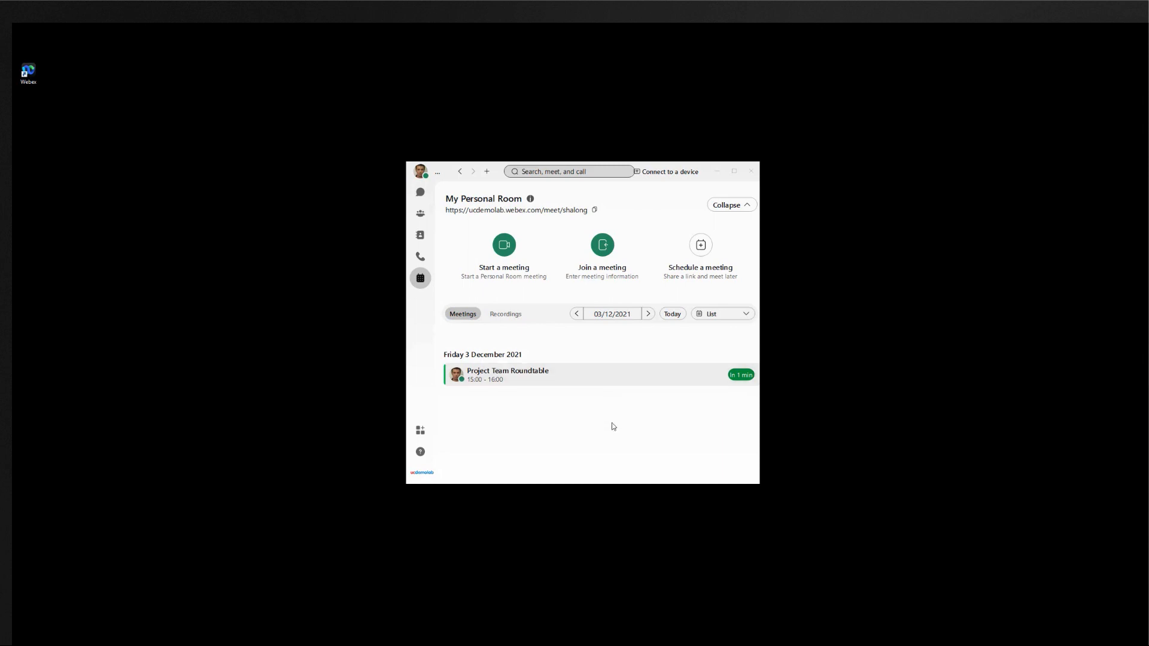
{"action": "mouse_move", "coordinate": [603, 440]}
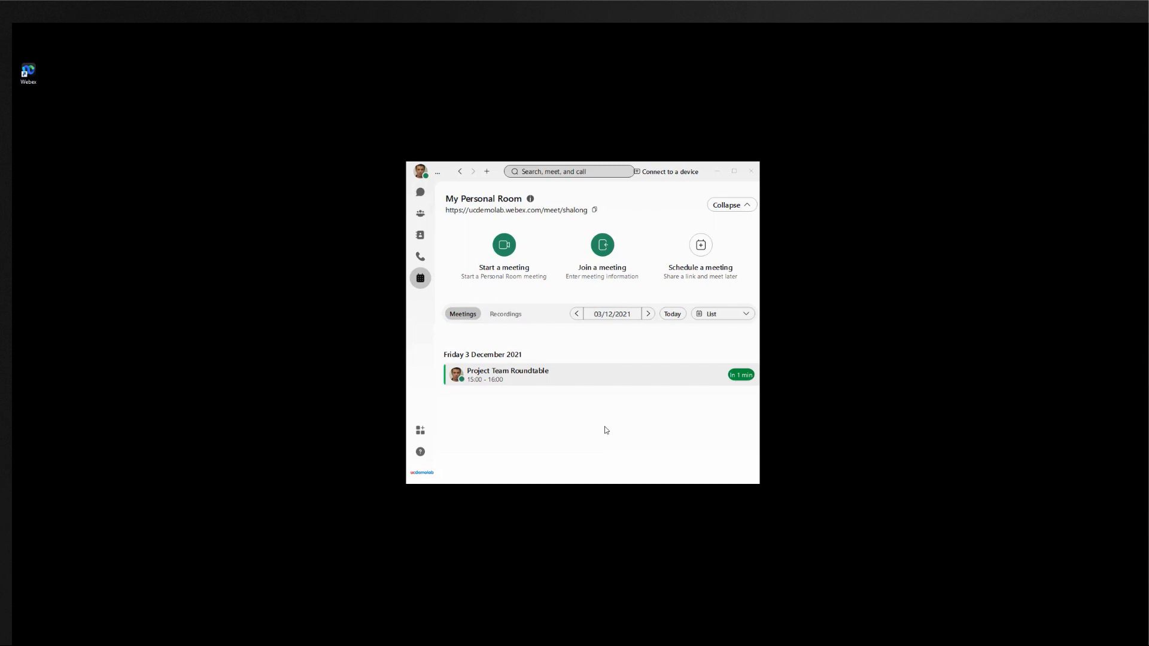
{"action": "mouse_move", "coordinate": [604, 430]}
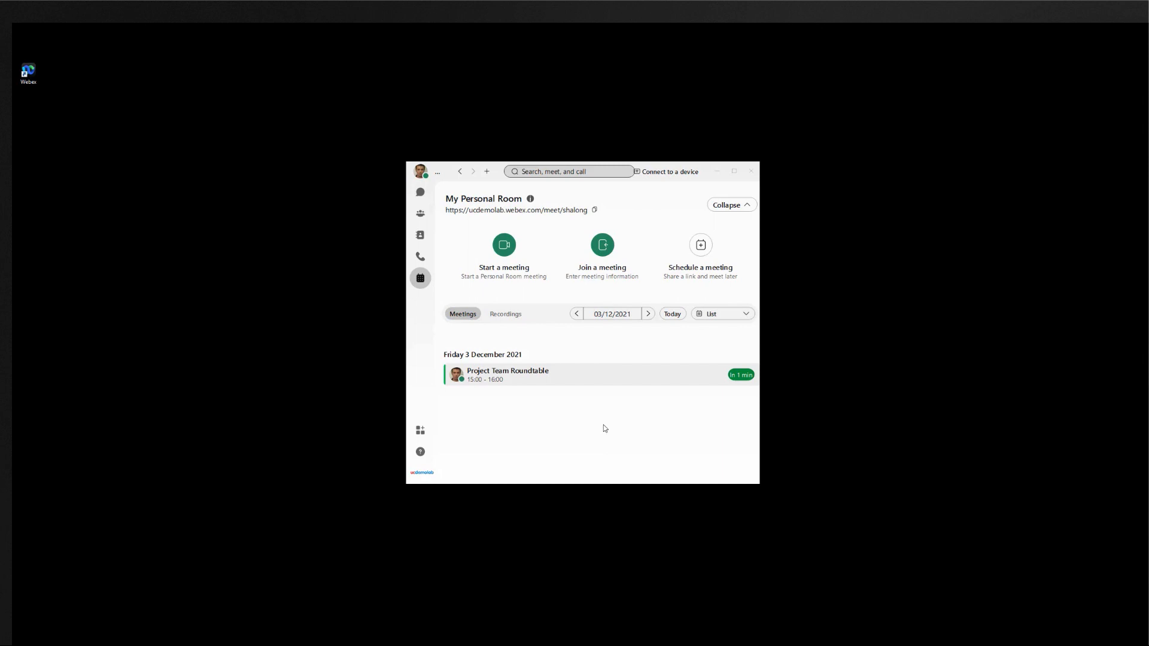